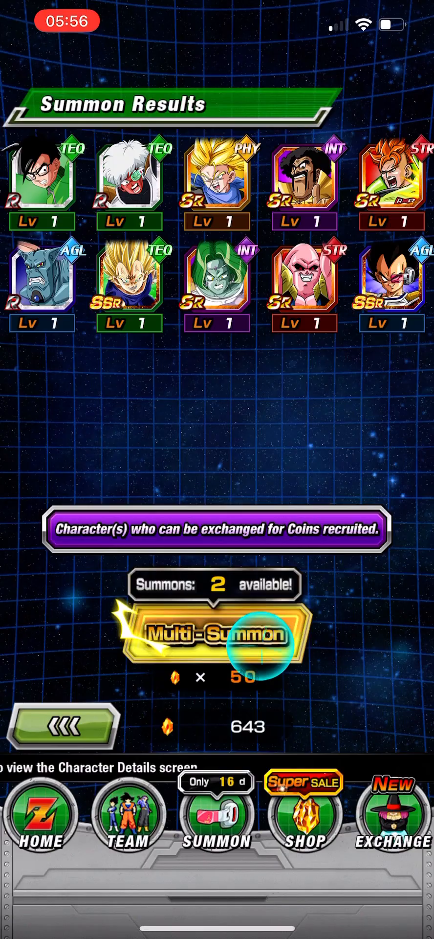
Run a 50-Dragon-Stone multi-summon, leaving 593 stones and a ten-character results grid.
{"action": "left_click", "coordinate": [217, 635]}
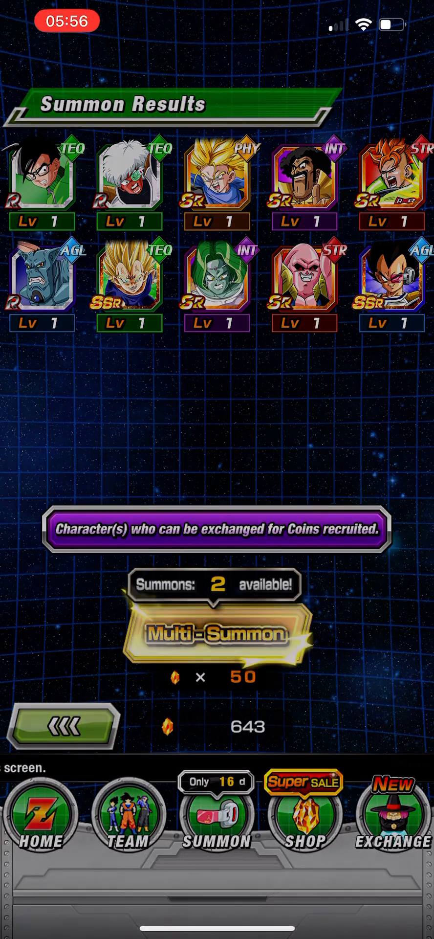
{"action": "left_click", "coordinate": [217, 632]}
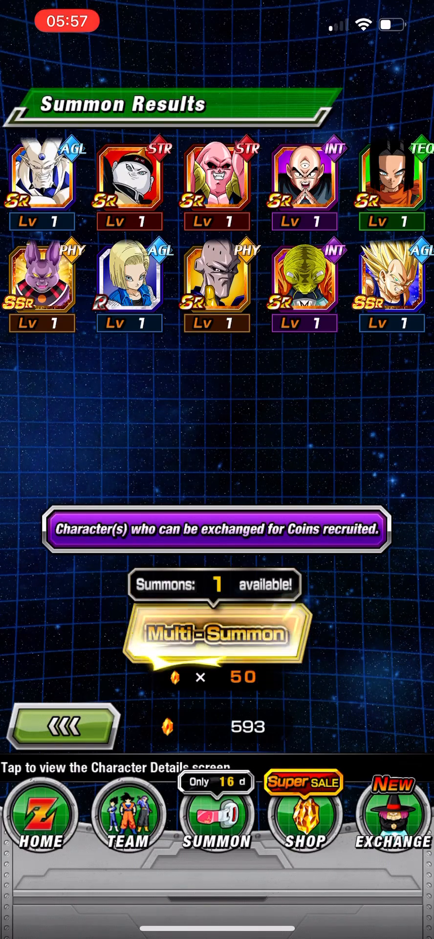
Use the last paid 50-stone multi-summon (543 stones left), then start the free multi-summon.
{"action": "left_click", "coordinate": [216, 634]}
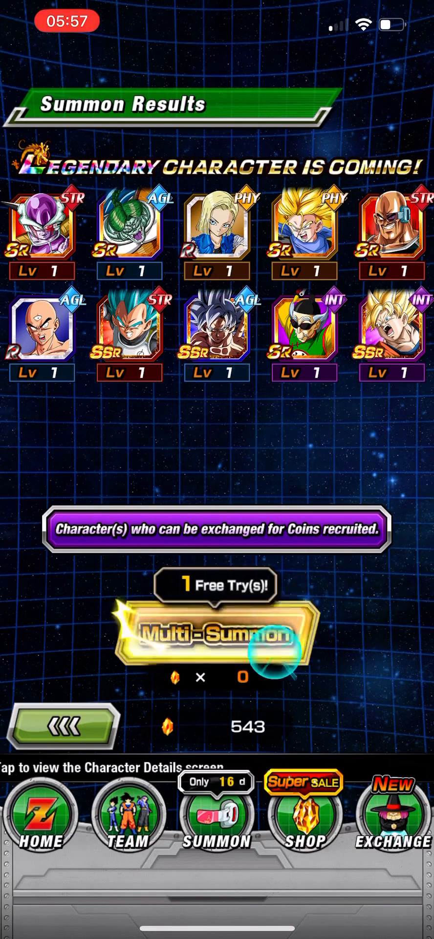
{"action": "left_click", "coordinate": [216, 635]}
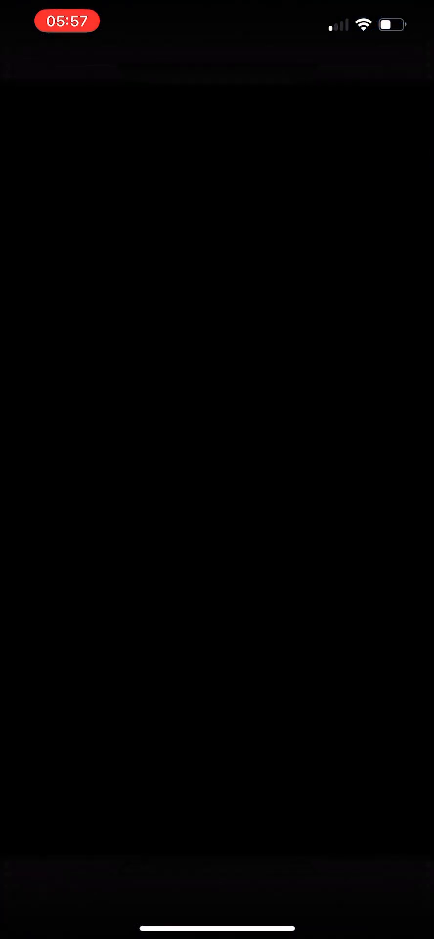